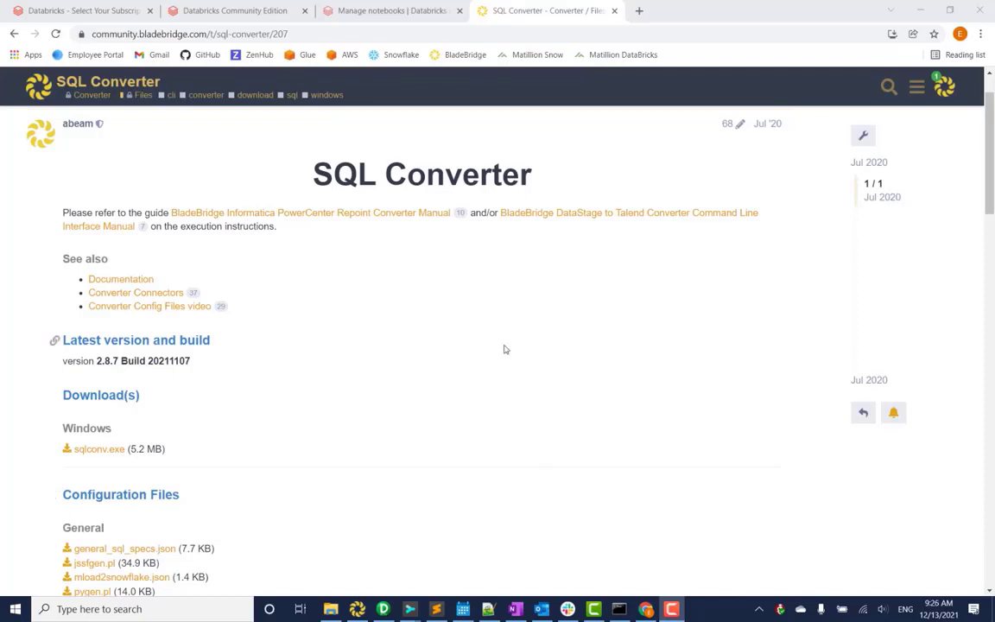
- Bring Notepad++ forward and switch to the hive_script1.hql input script
scroll(down, 3)
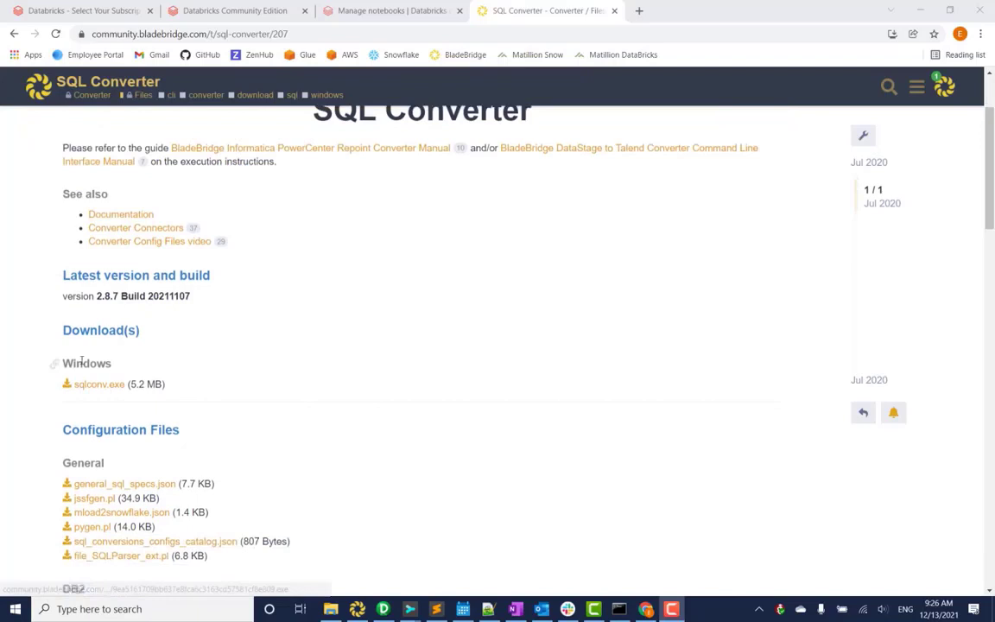
mouse_move(351, 430)
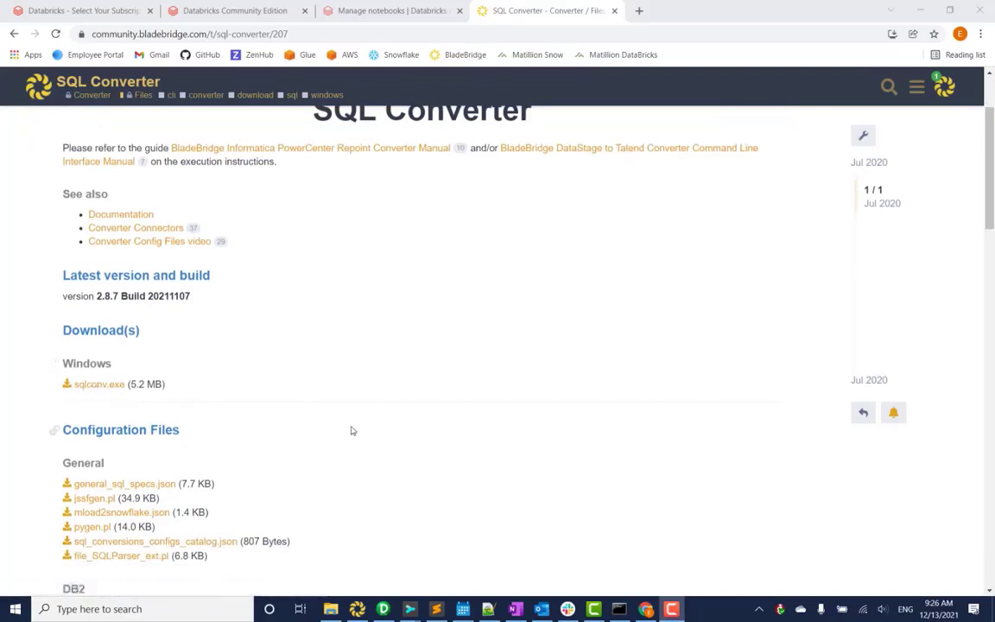
scroll(down, 3)
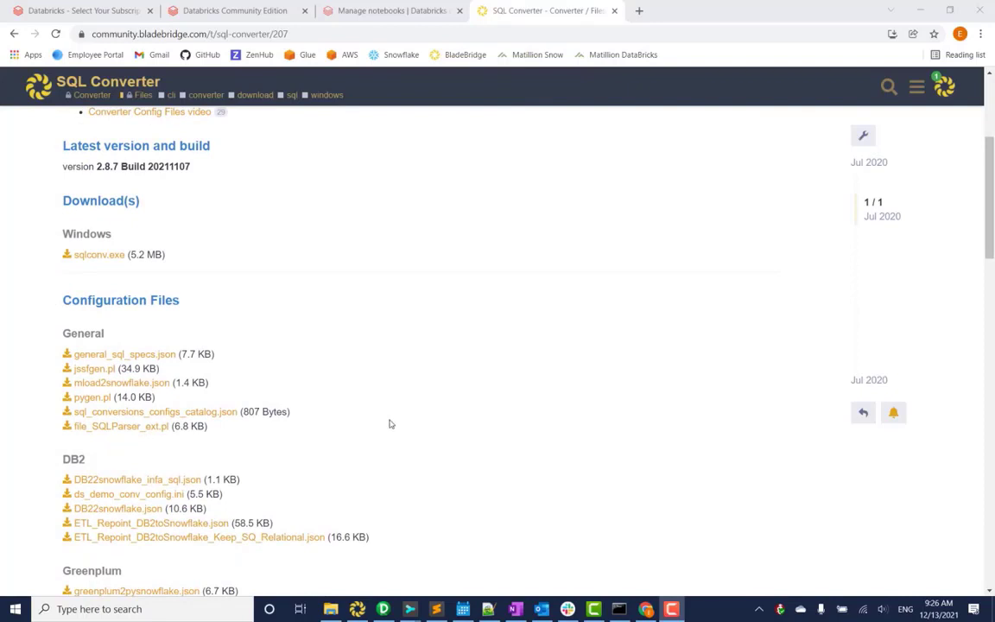
mouse_move(470, 455)
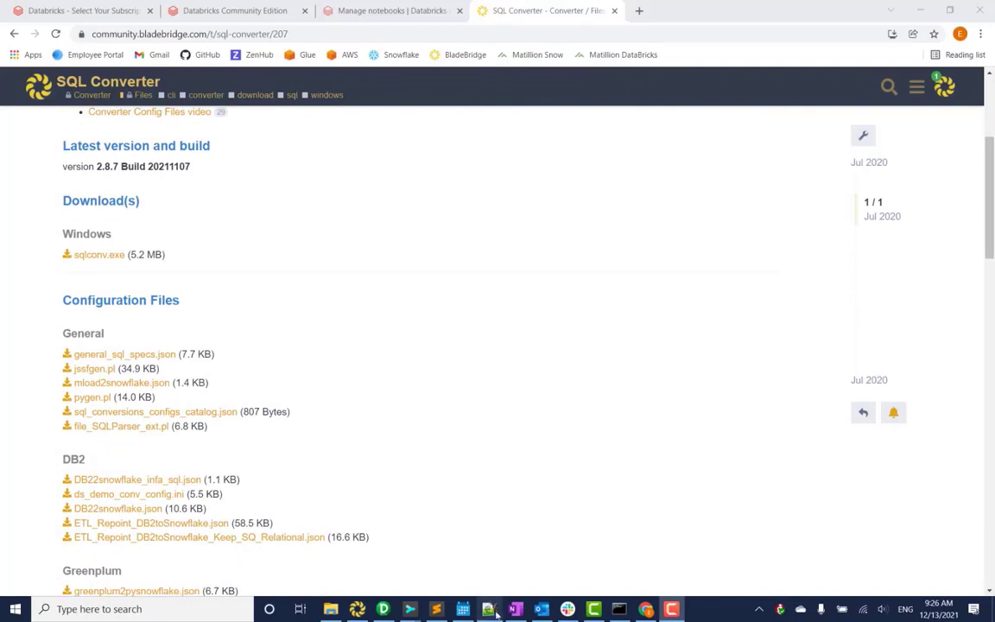
click(487, 609)
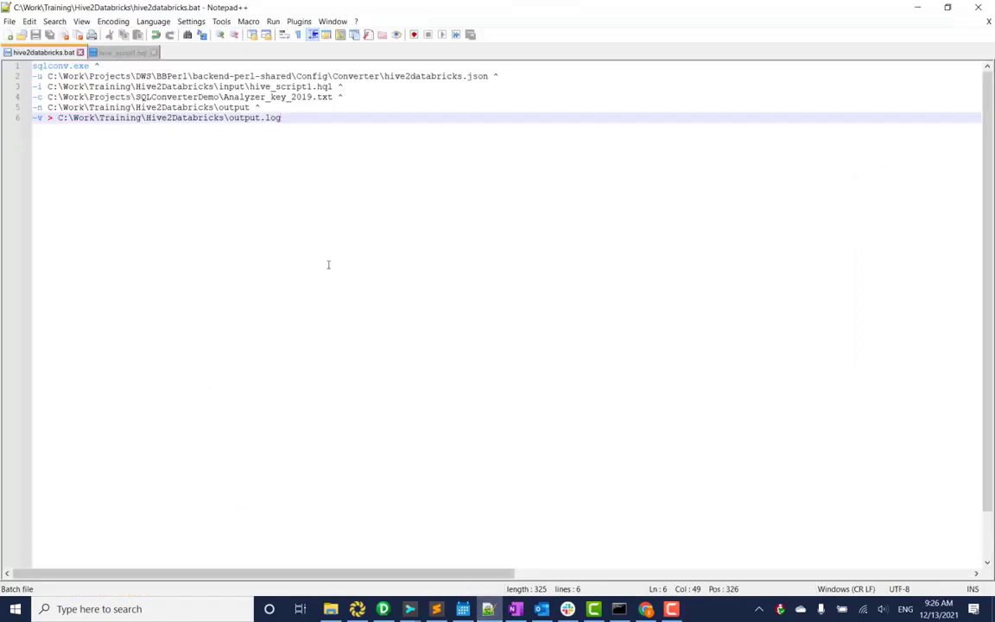
click(122, 52)
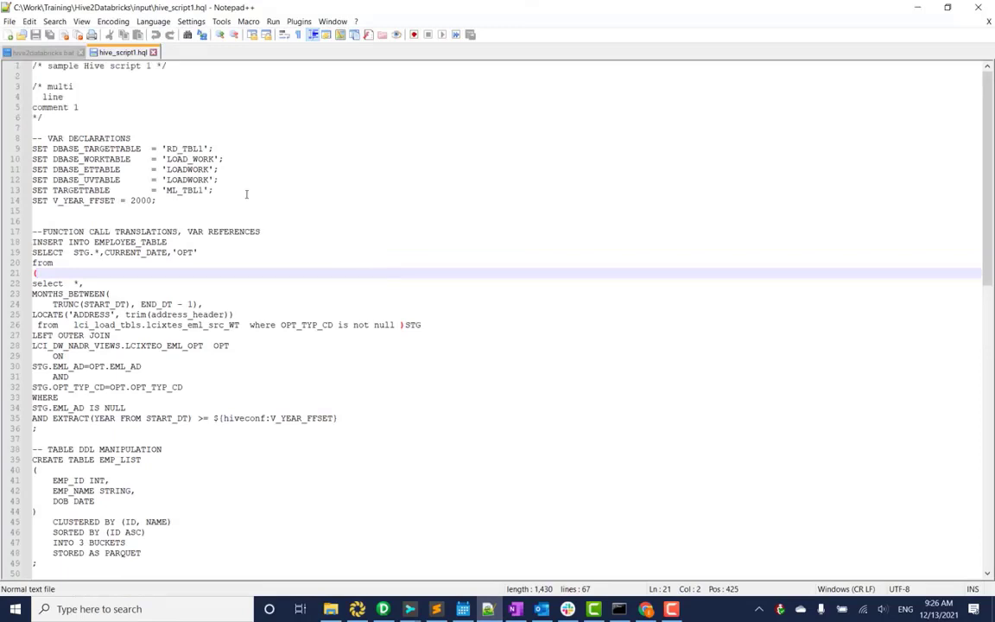
- Review the script's TRUNCATE TABLE and GROUP BY summary queries, then return to hive2databricks.bat
drag(33, 149, 158, 200)
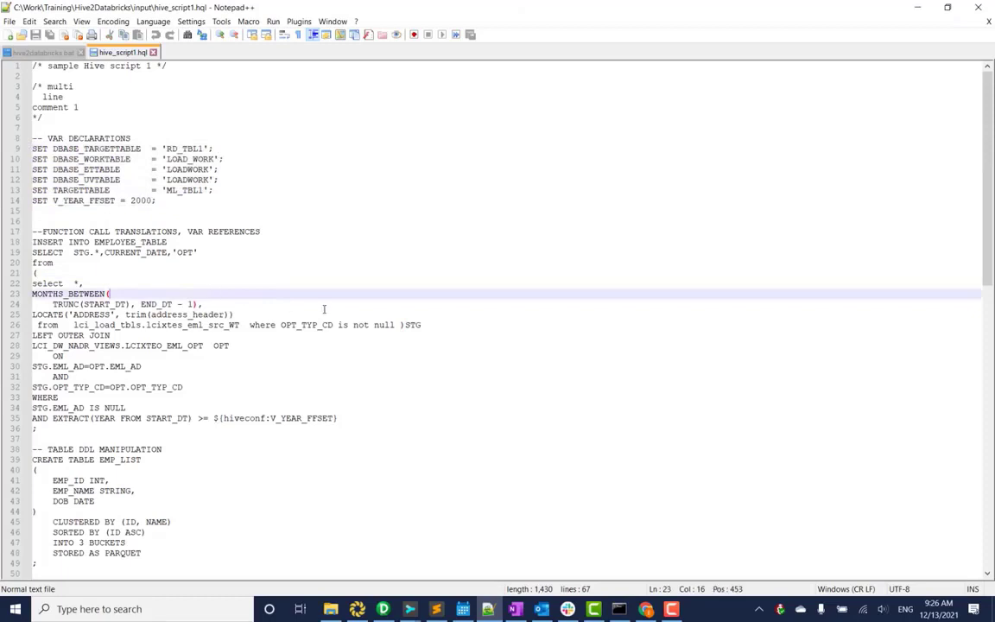
scroll(down, 3)
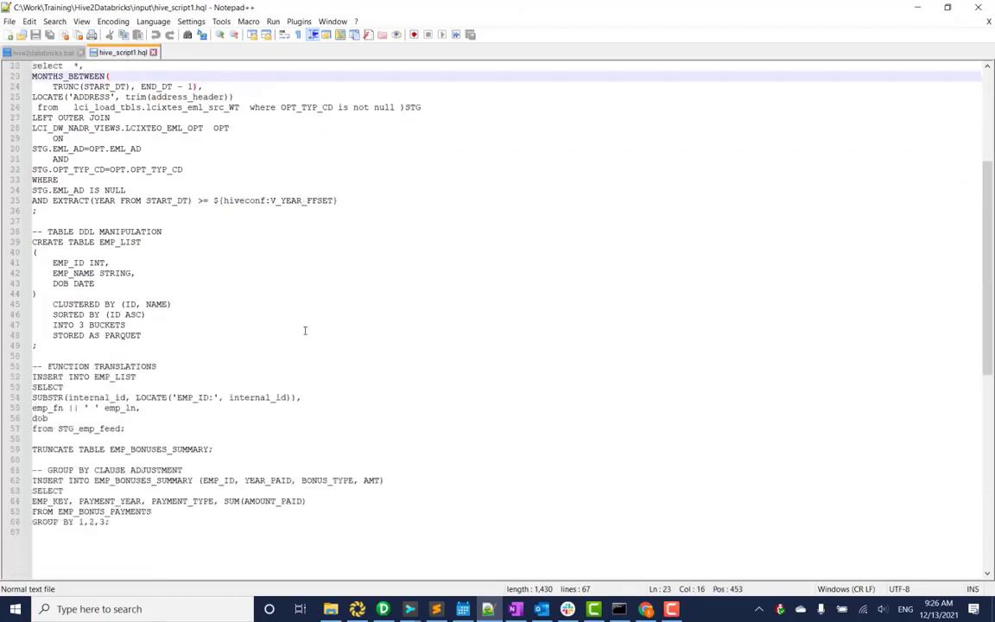
click(137, 448)
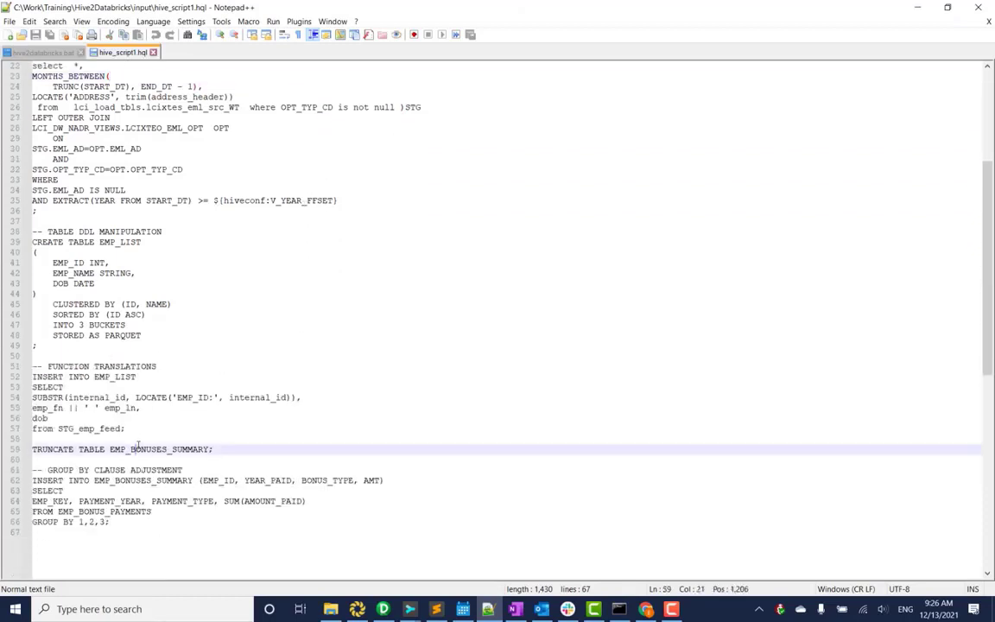
drag(33, 501, 109, 522)
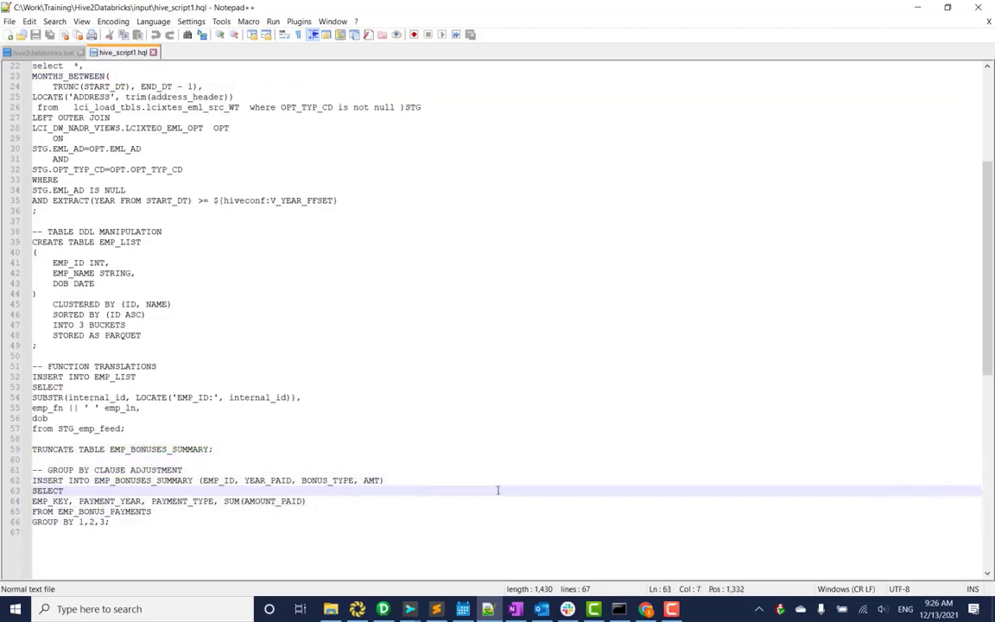
click(544, 11)
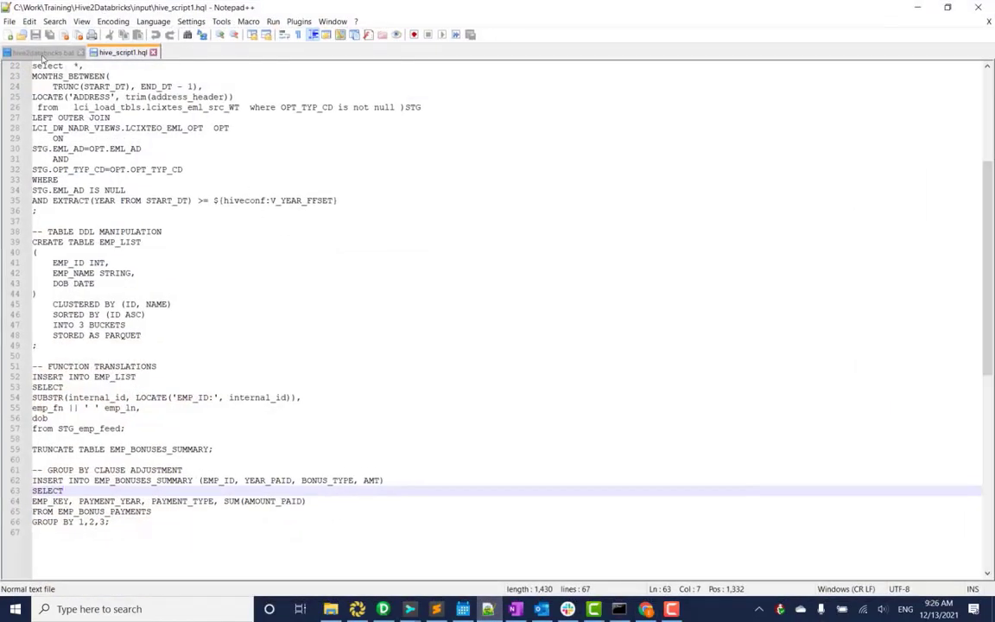
click(39, 53)
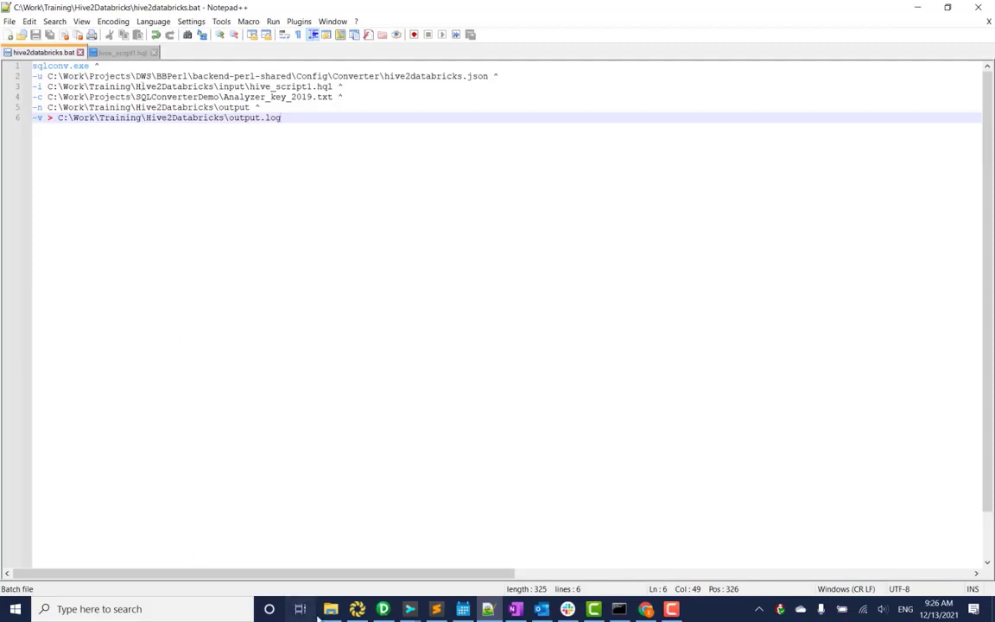
- Bring up File Explorer on the Hive2Databricks folder with input, output, batch file and sqlconv.exe
click(330, 609)
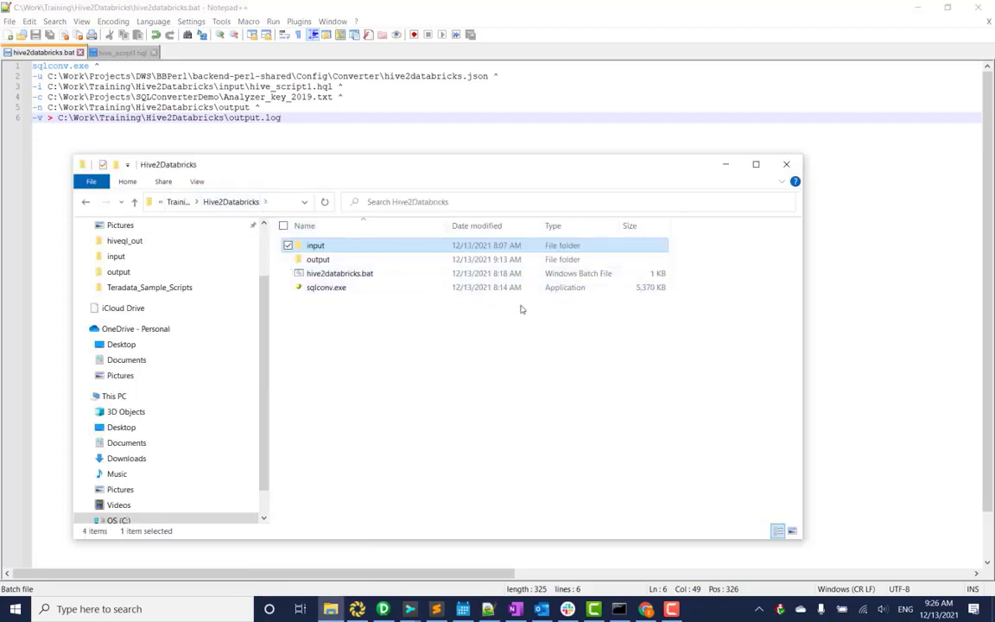
mouse_move(379, 179)
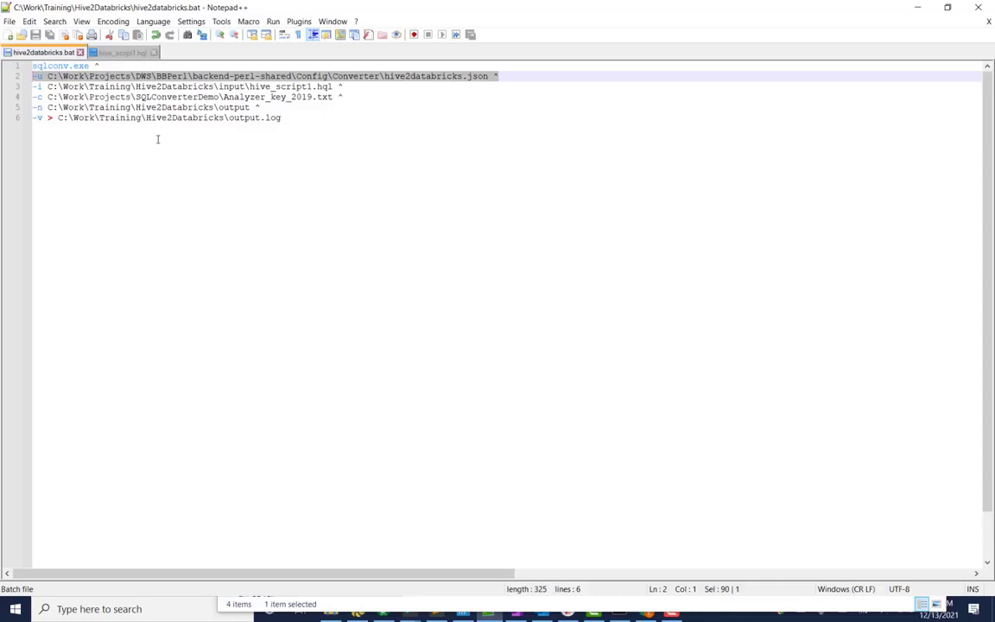
mouse_move(515, 80)
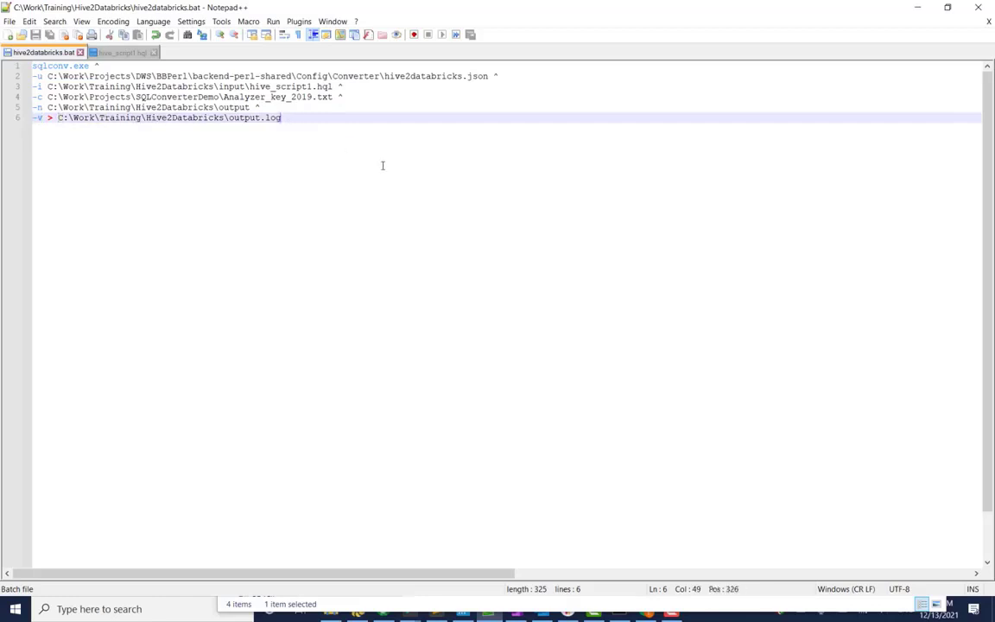
mouse_move(447, 164)
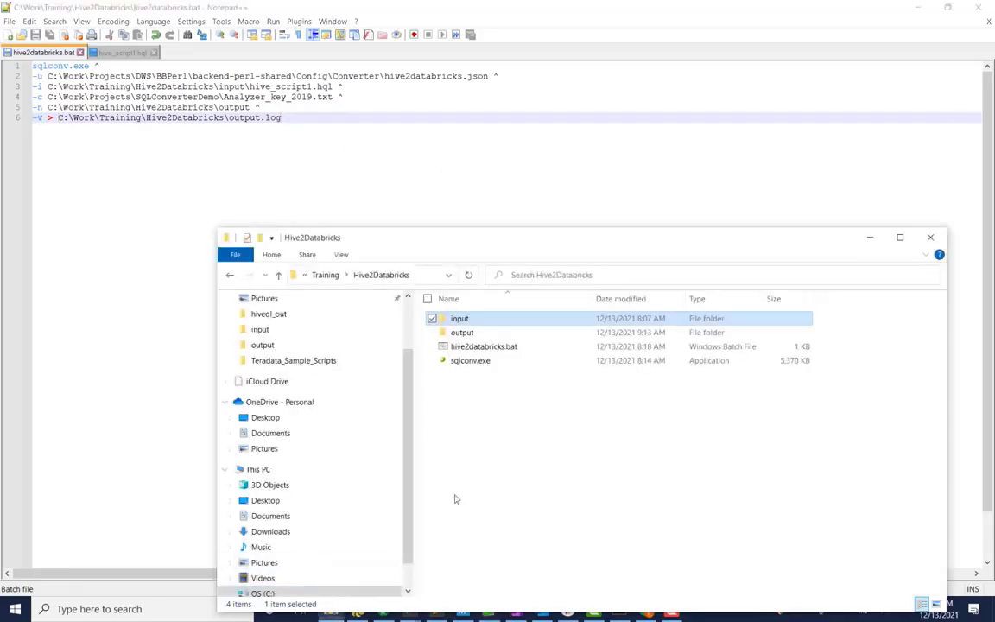
- Run hive2databricks.bat, confirm hive_script1.sql in the output folder, and return to Chrome
double_click(459, 318)
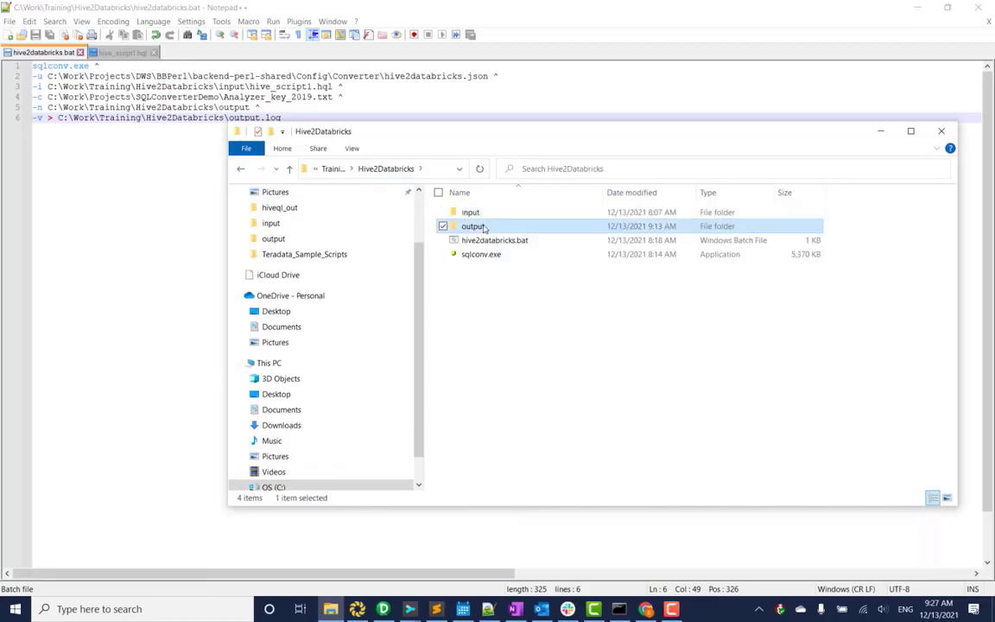
double_click(472, 225)
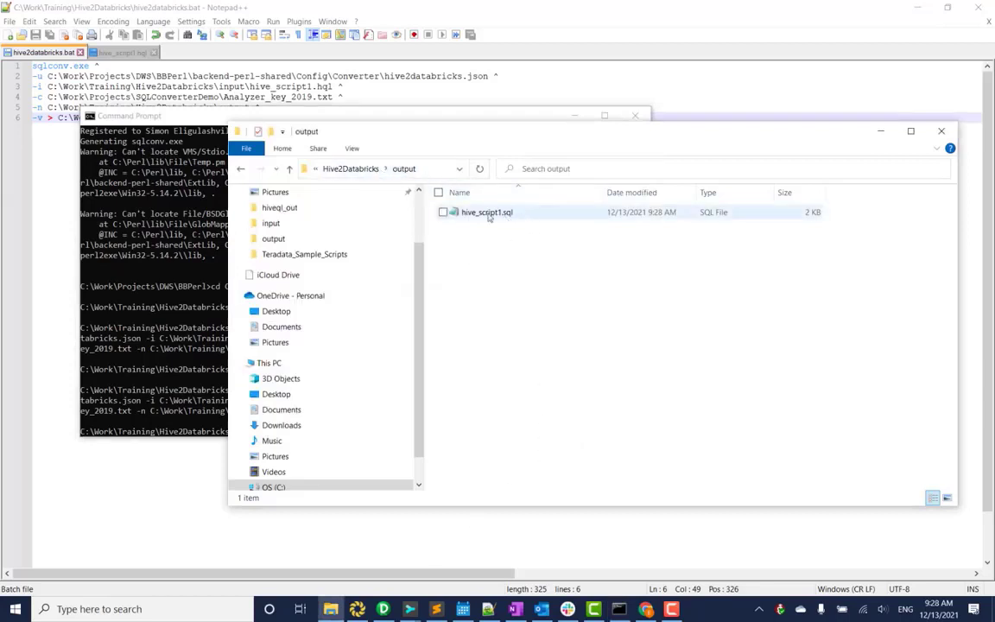
click(486, 212)
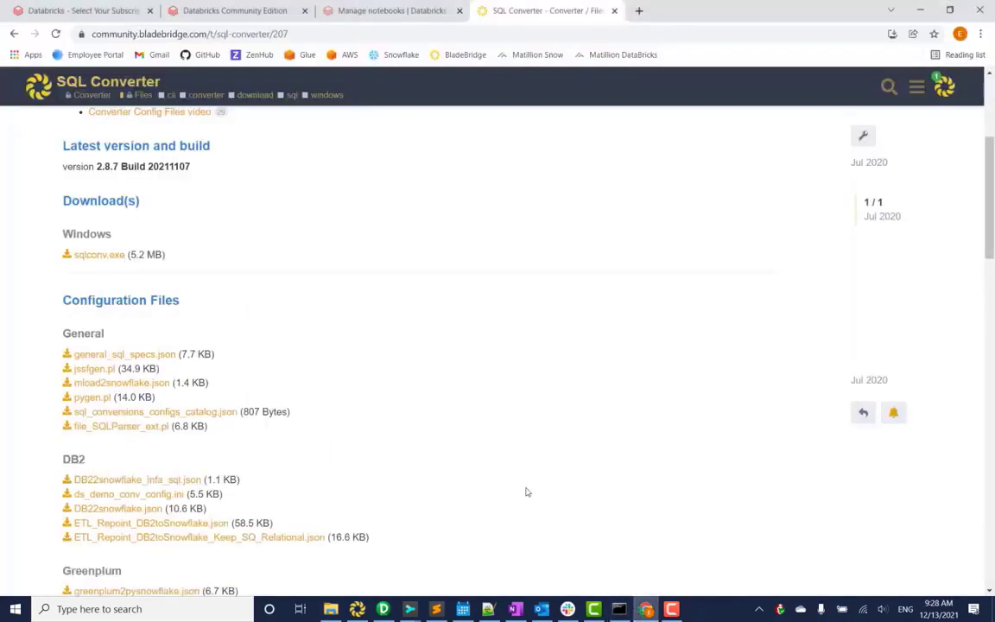
- Import hive_script1.sql through the Workspace Import dialog as a Databricks SQL notebook
click(233, 10)
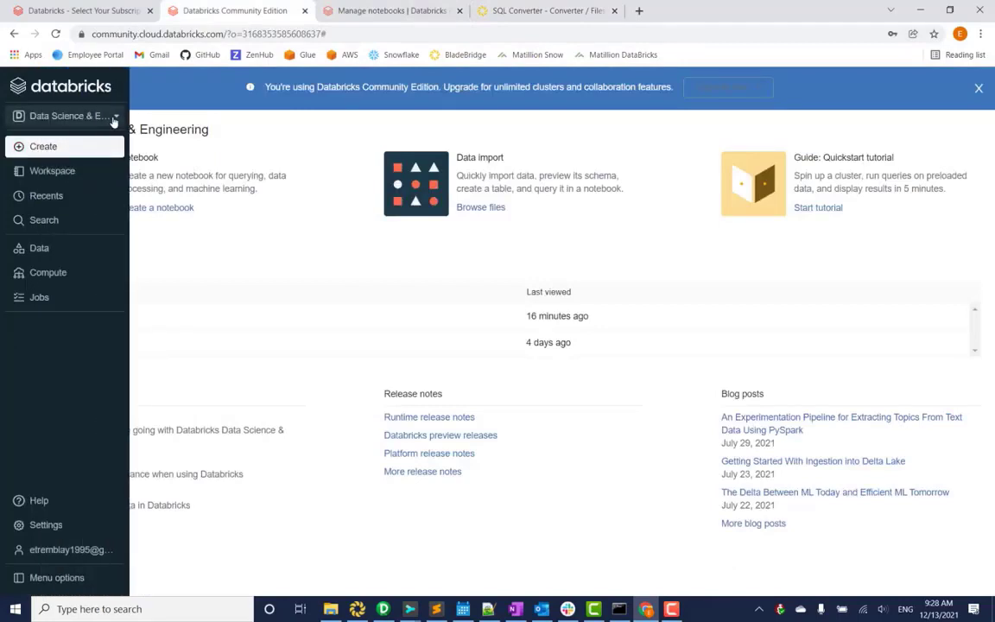
click(52, 170)
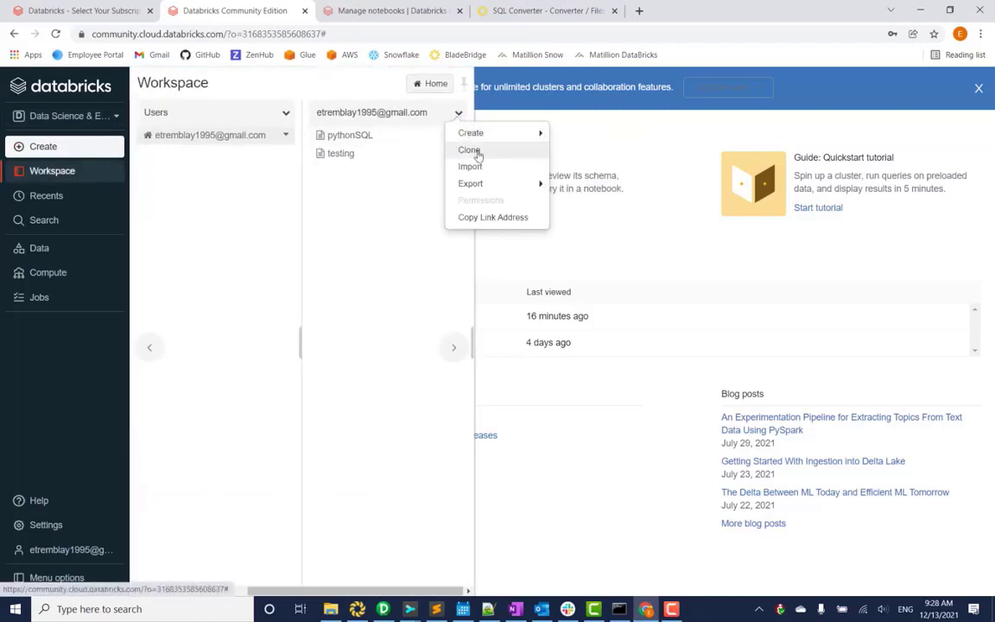
click(469, 166)
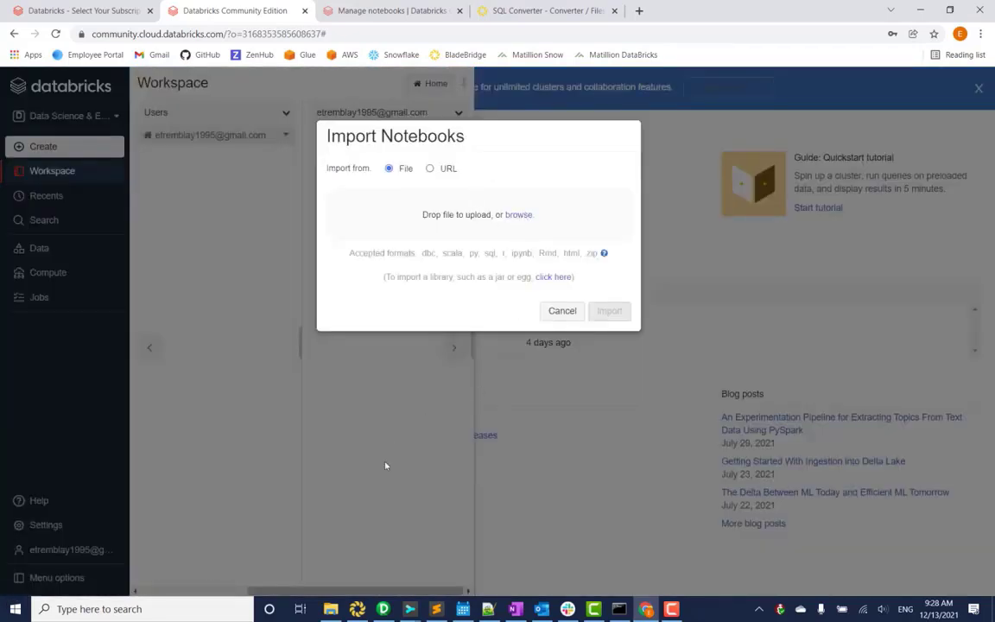
click(518, 214)
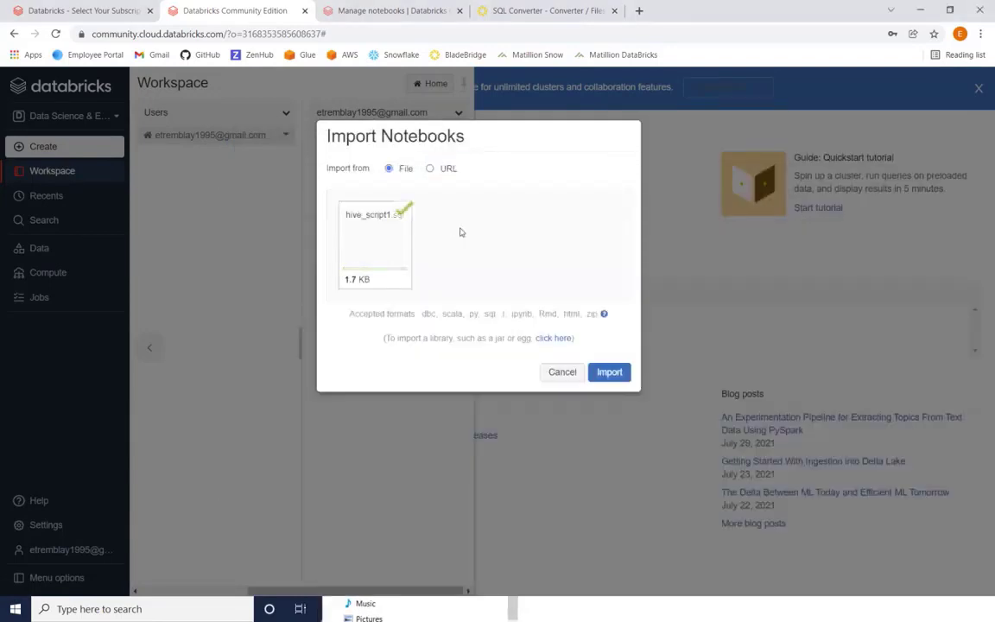
click(609, 371)
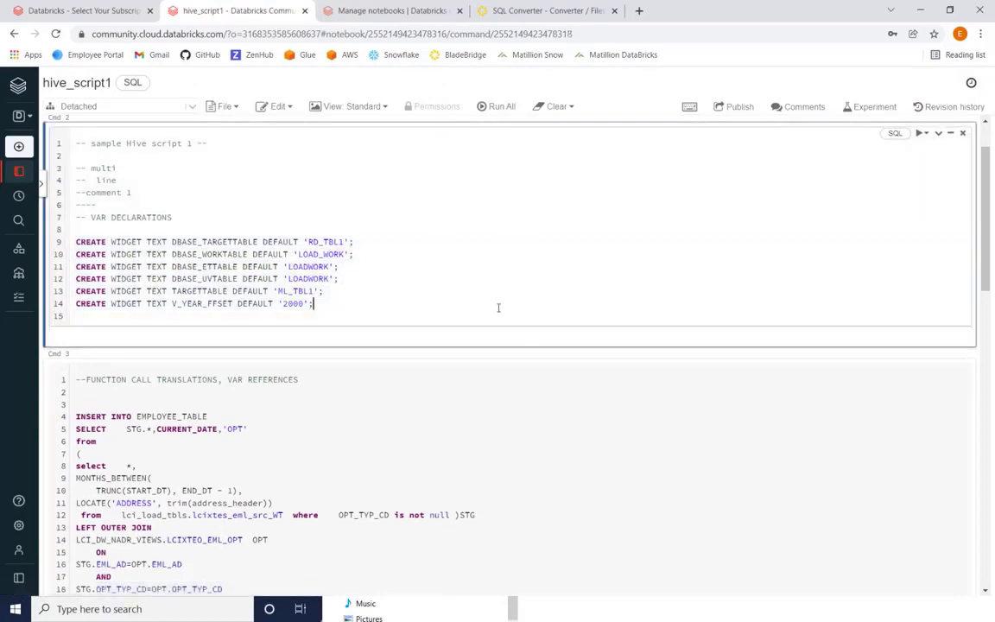
scroll(down, 3)
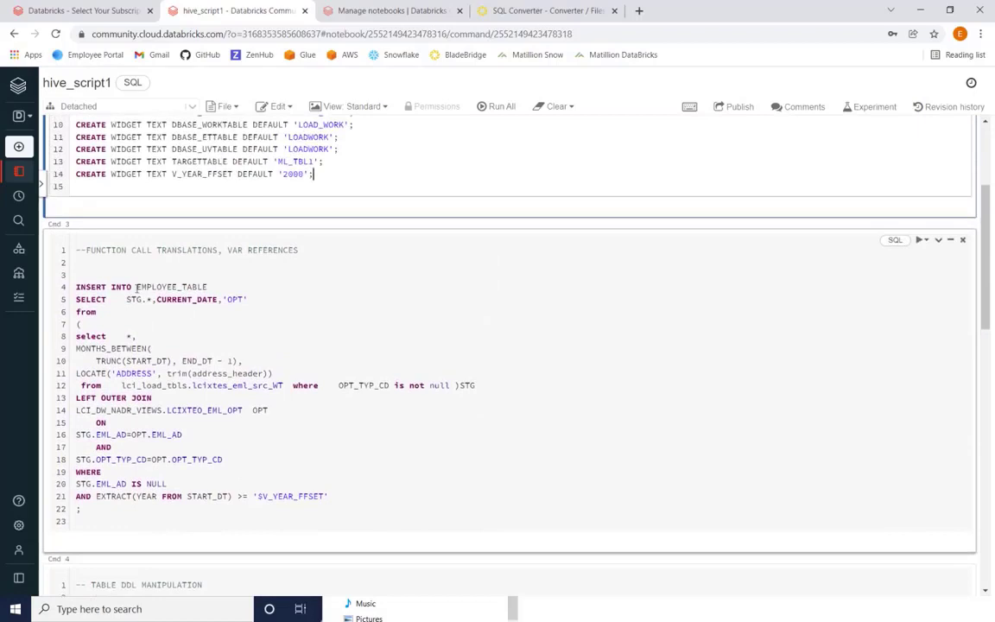
scroll(down, 3)
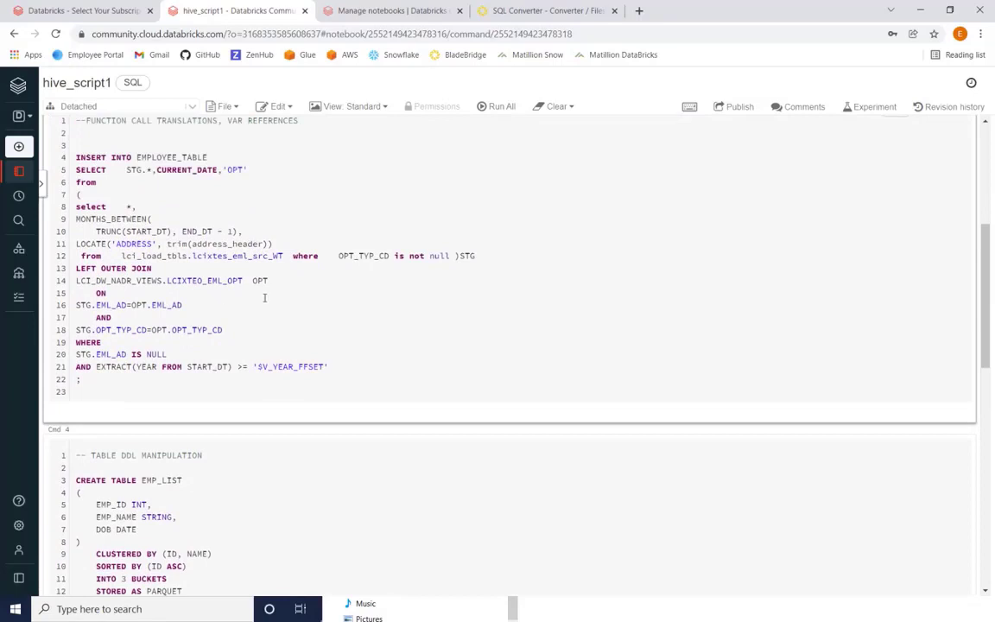
scroll(down, 3)
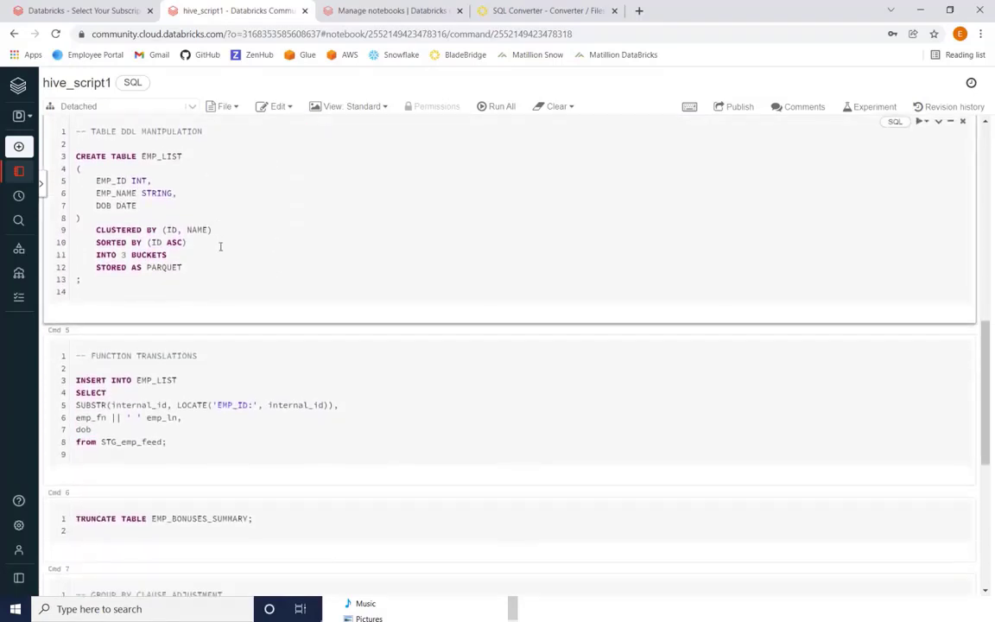
scroll(down, 3)
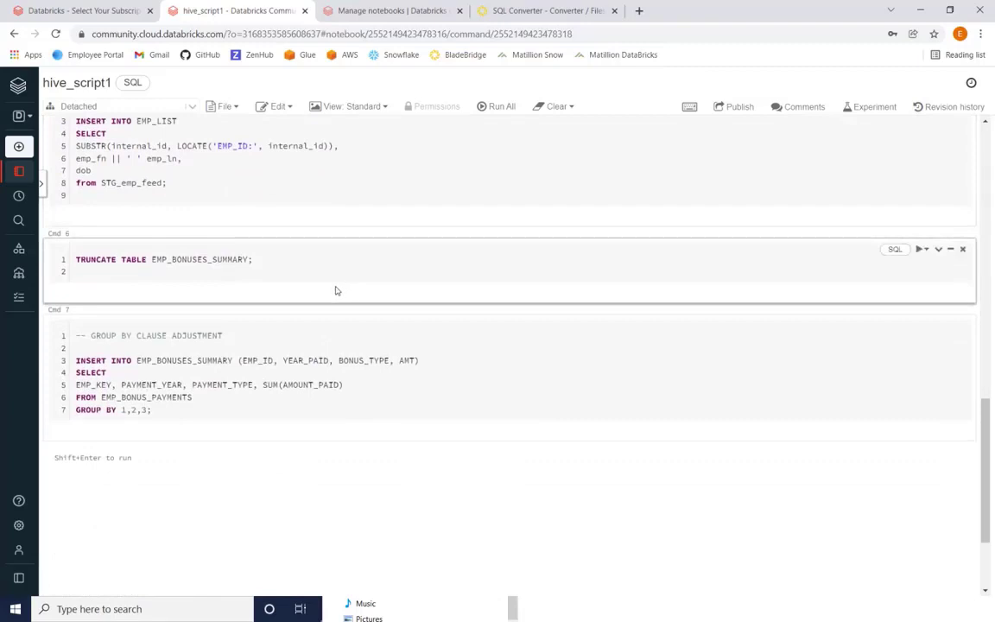
mouse_move(363, 297)
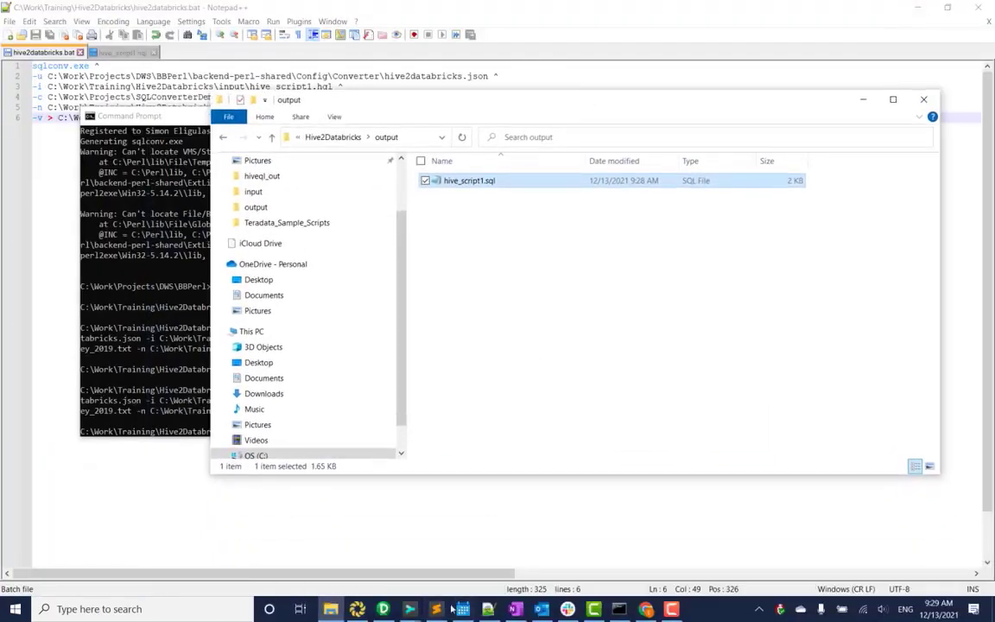
mouse_move(410, 609)
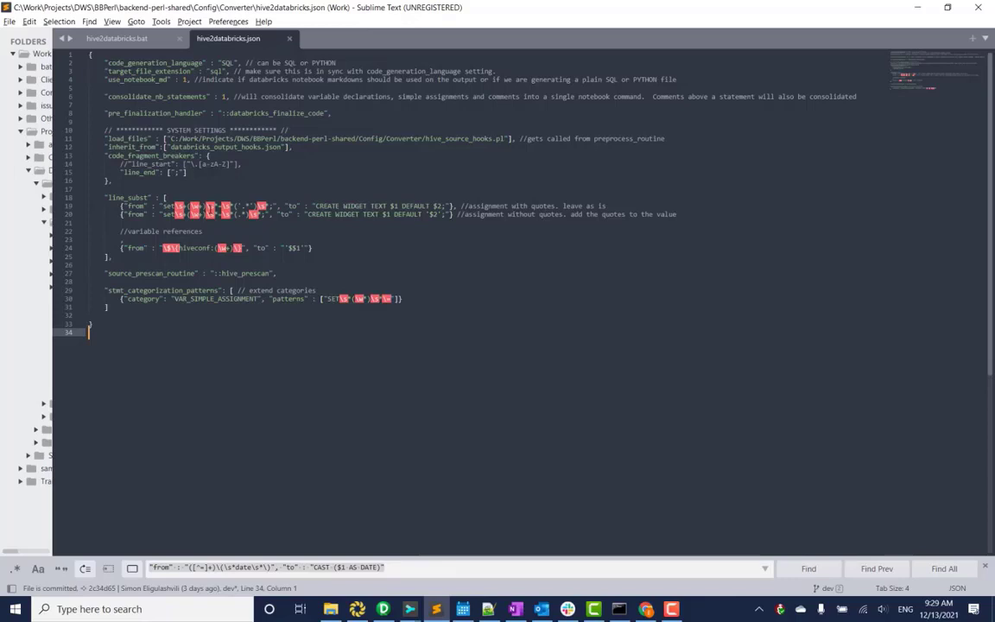
mouse_move(224, 187)
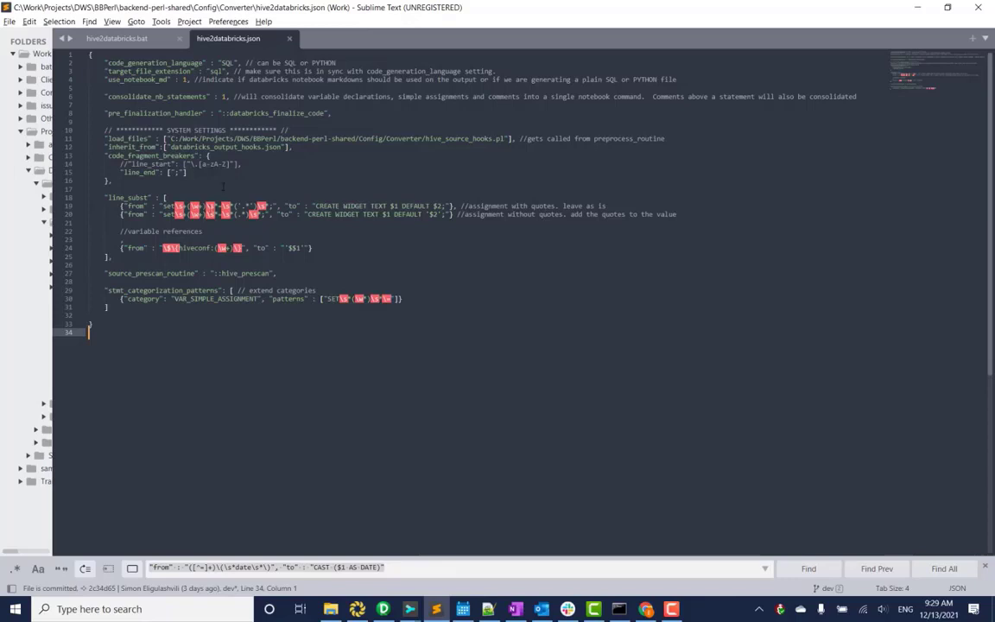